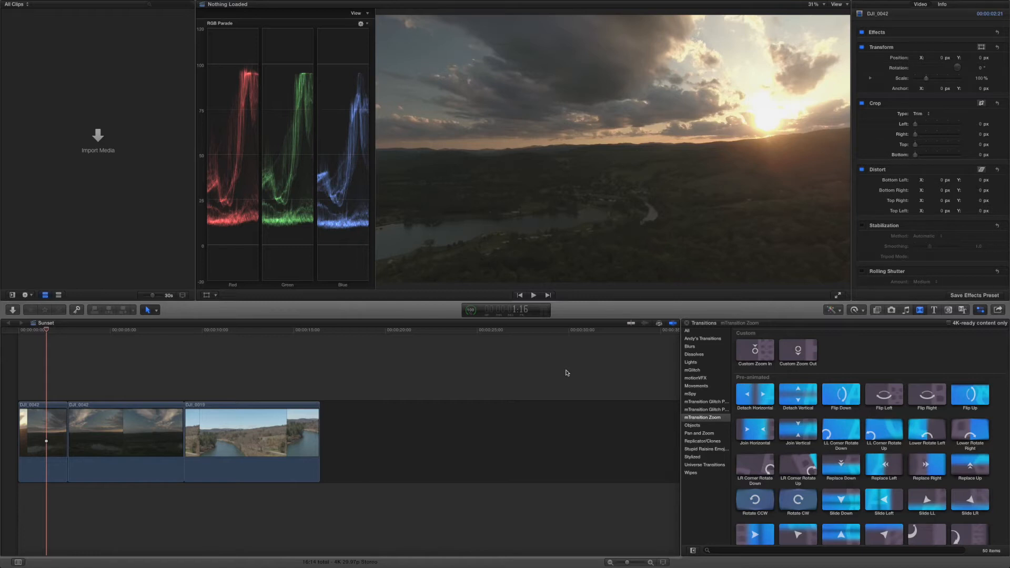
mouse_move(891, 420)
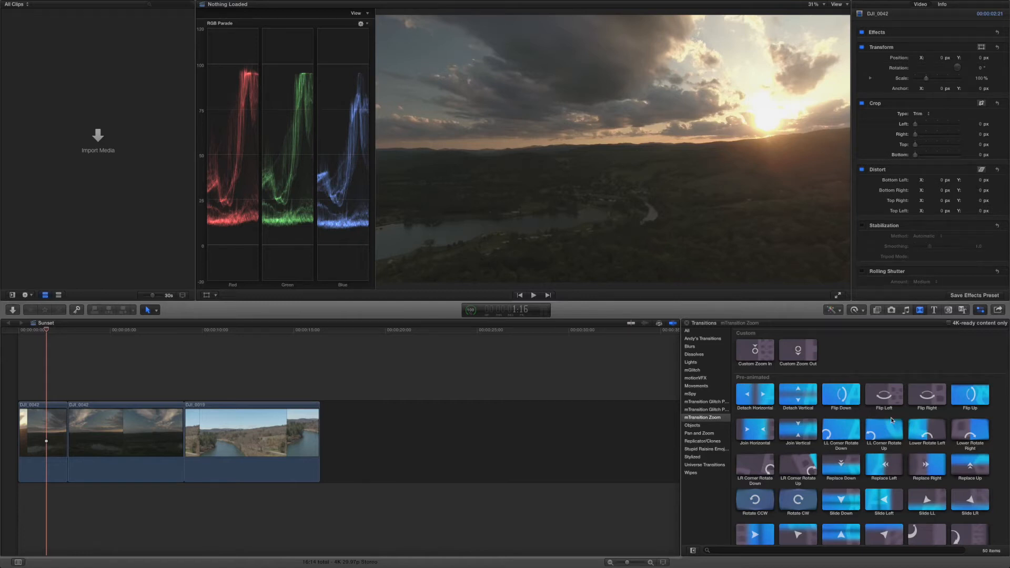
- Scroll the mTransition Zoom browser to reach the Custom Zoom In and Out presets
scroll(down, 3)
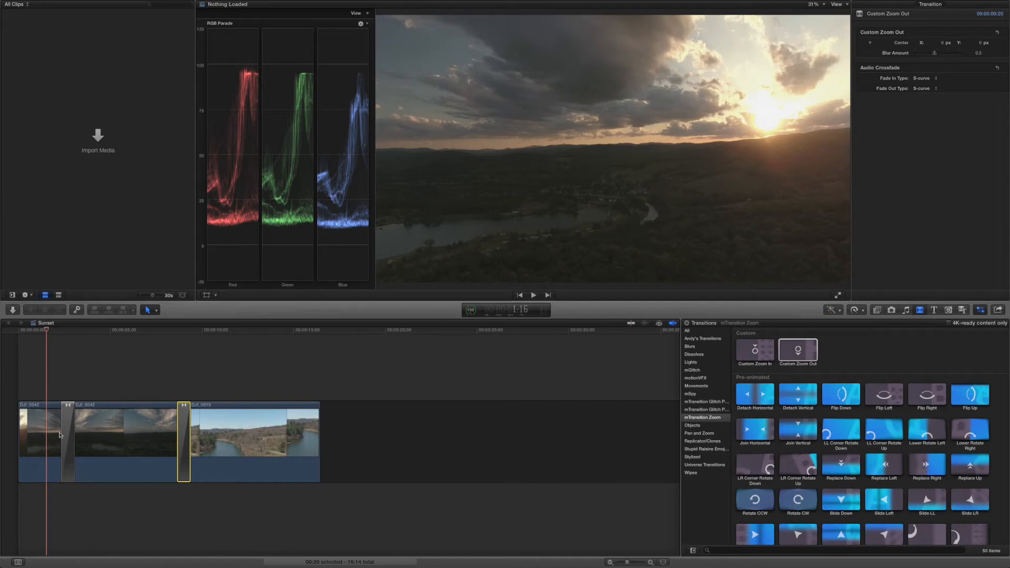
mouse_move(67, 433)
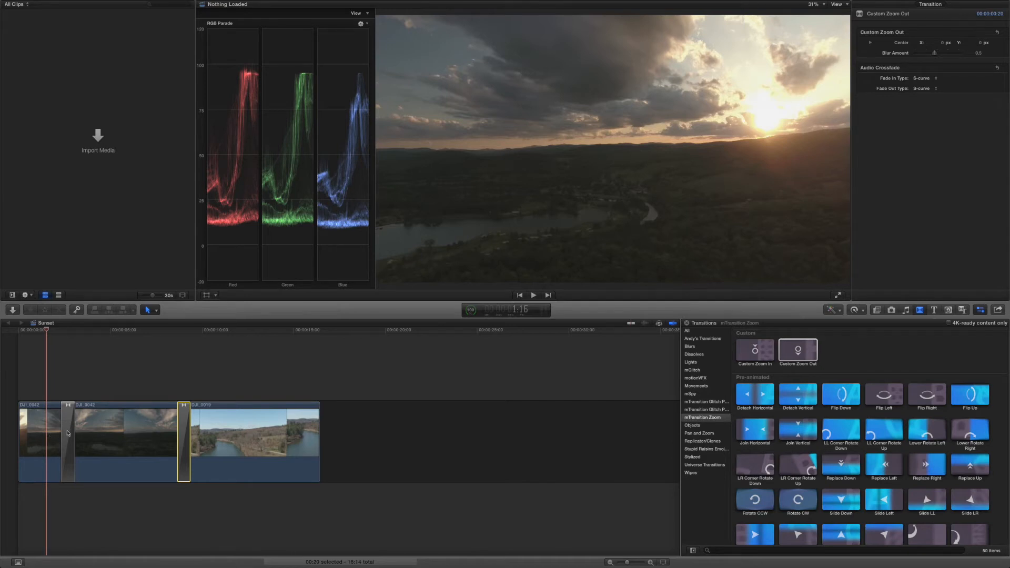
- Select the lengthened first transition and reveal its separate X and Y centre settings
click(39, 432)
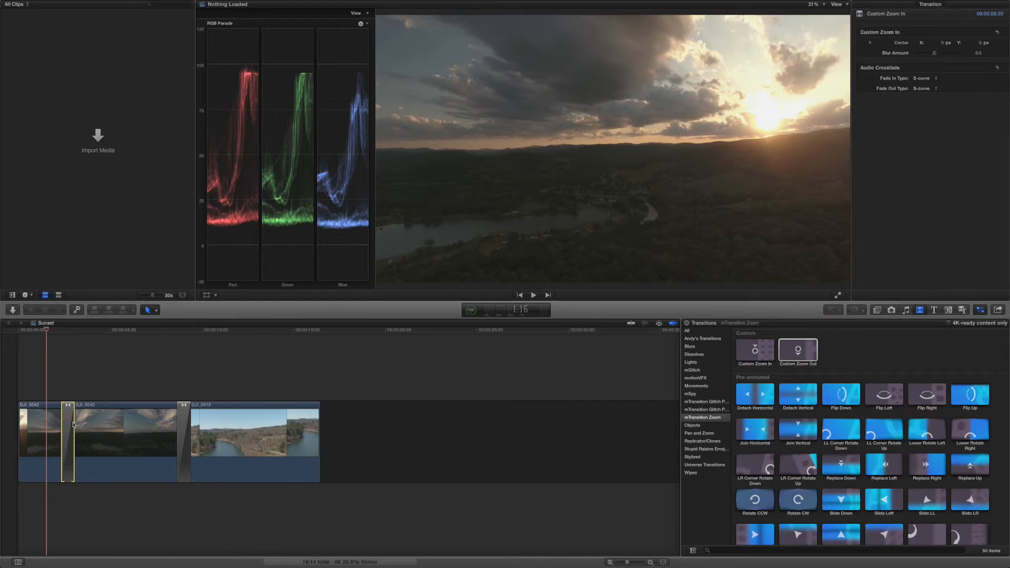
mouse_move(73, 424)
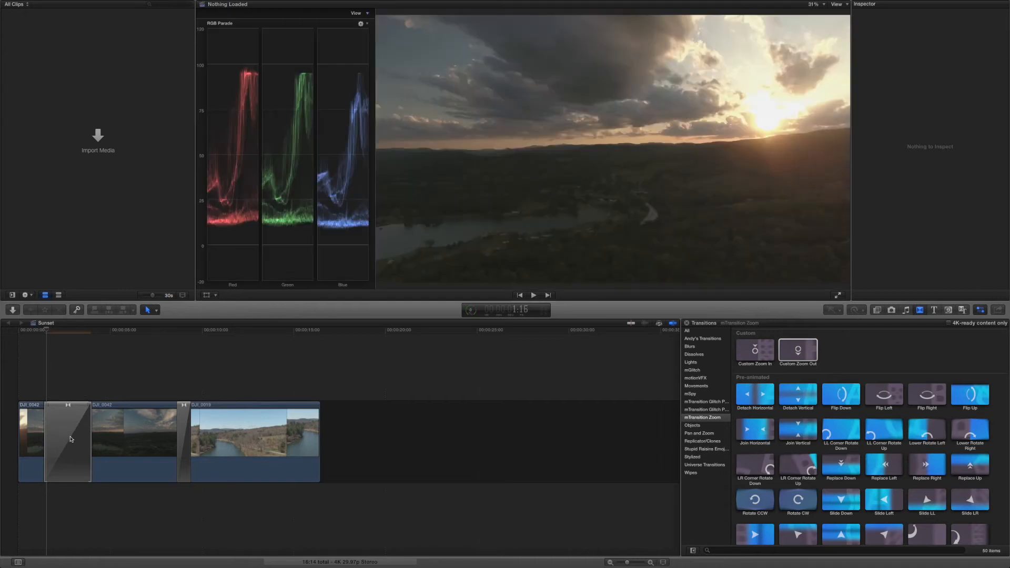
click(67, 441)
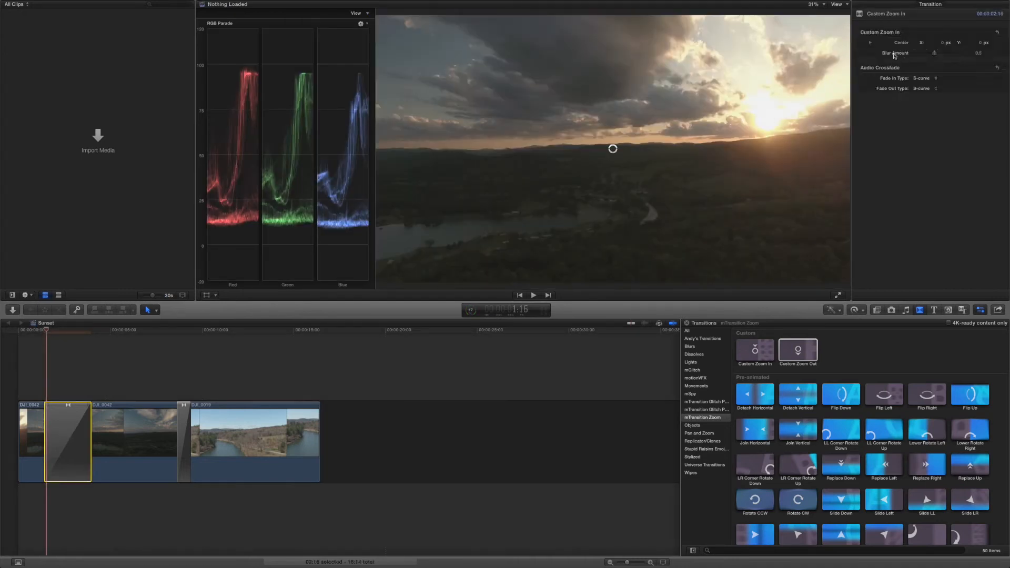
click(870, 42)
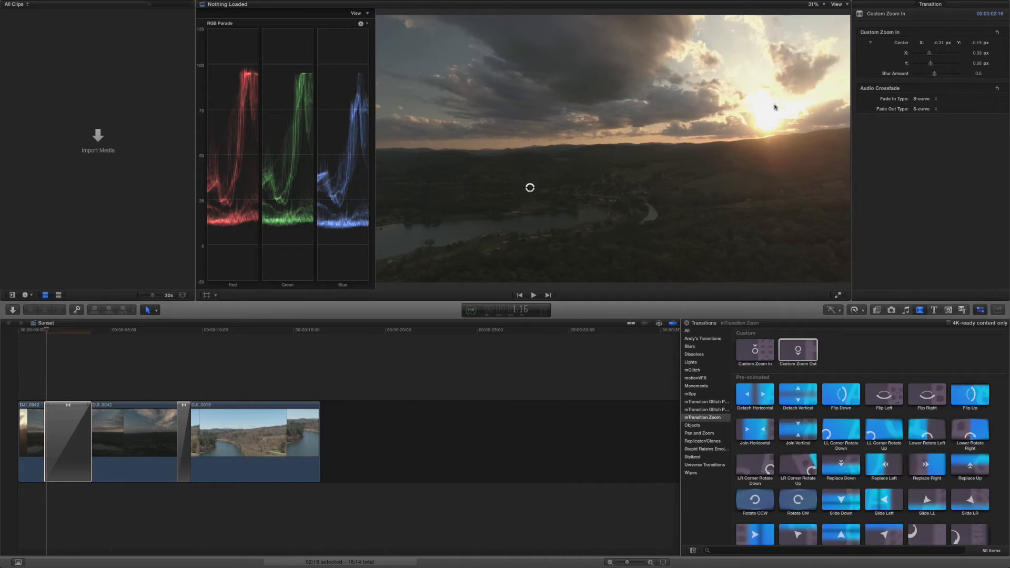
click(68, 441)
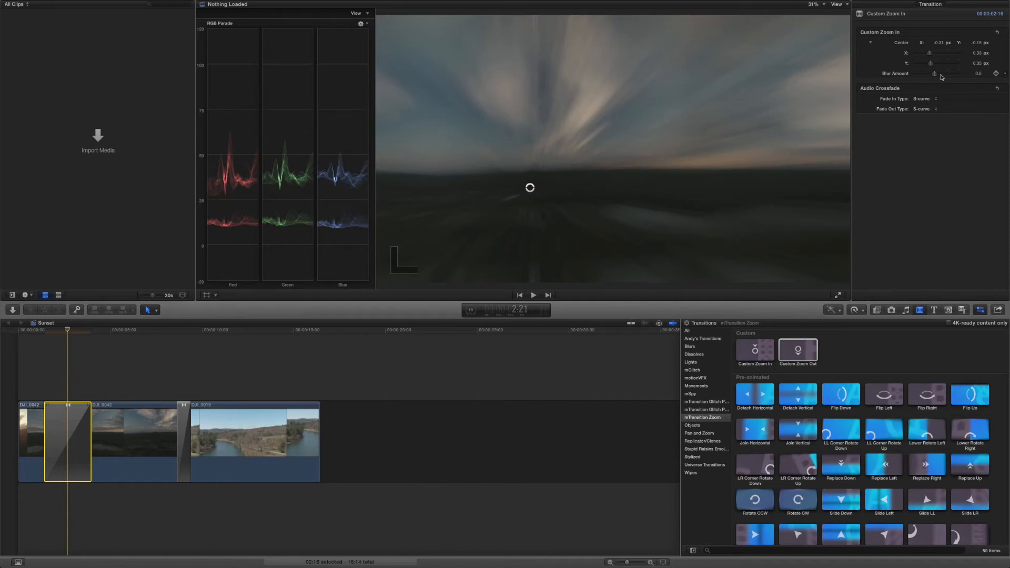
- Raise the zoom transition's Blur Amount and move its centre lower via the Y value
drag(957, 73, 937, 73)
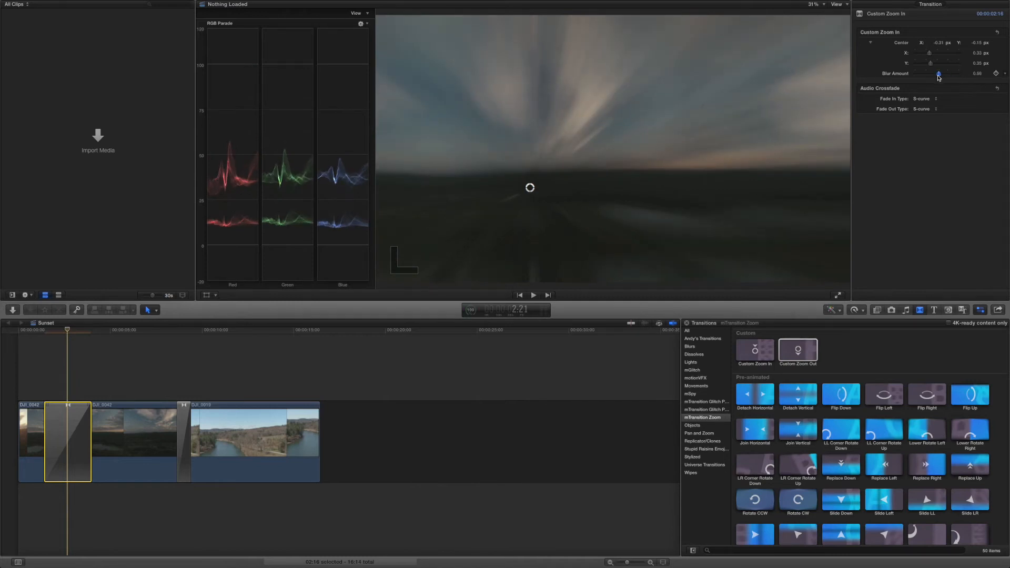
drag(939, 73, 960, 72)
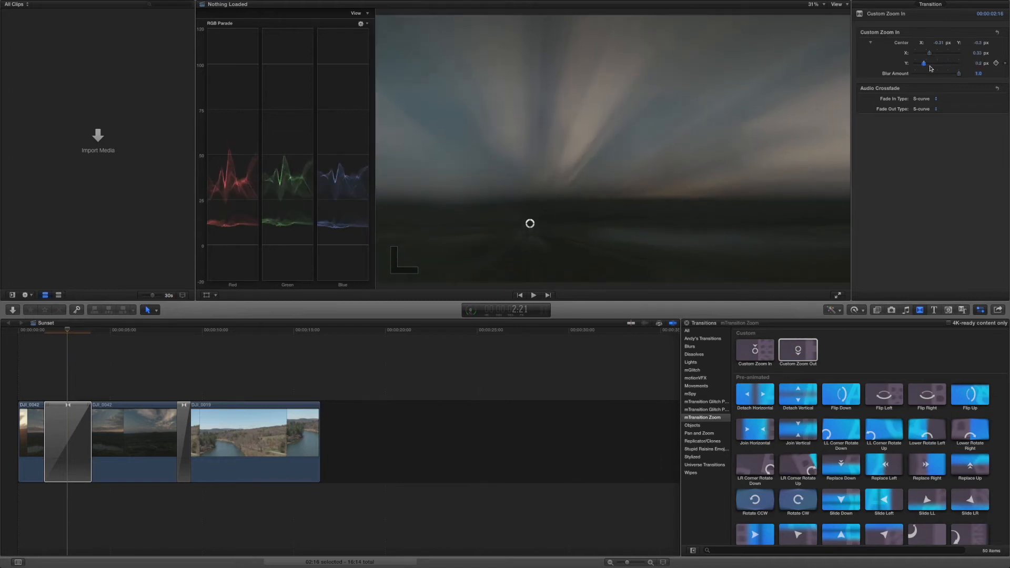
drag(924, 62, 946, 52)
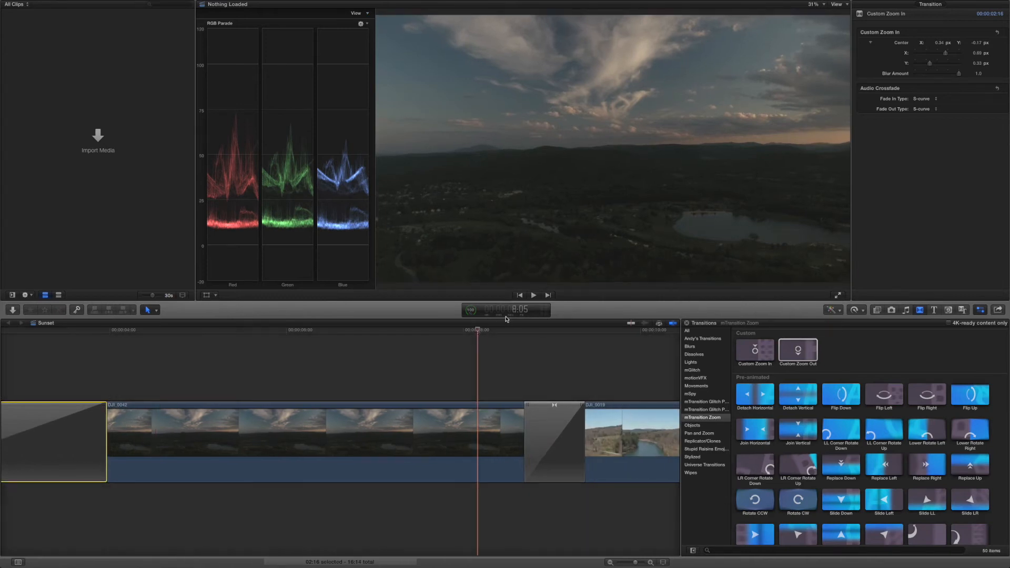
mouse_move(522, 296)
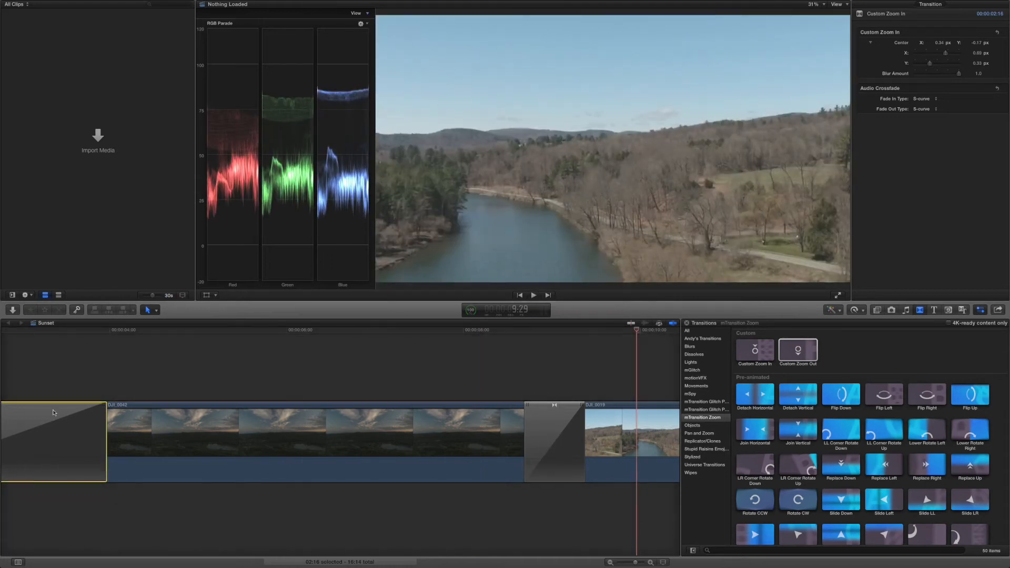
- Select the opening transition so it can be replaced with another zoom style
click(555, 441)
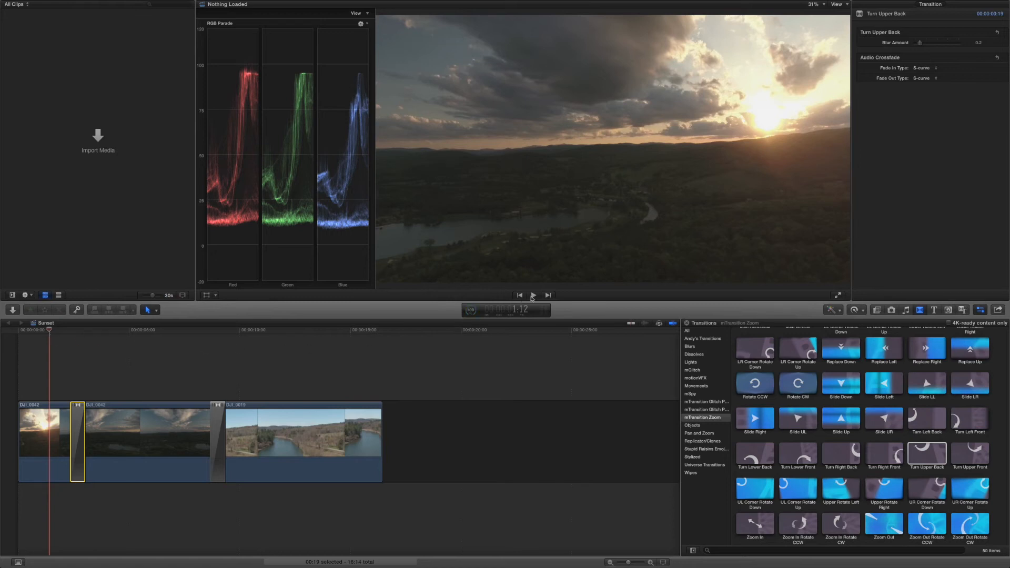
- Preview the Turn Upper Back transition, then park the playhead on the second cut
click(534, 294)
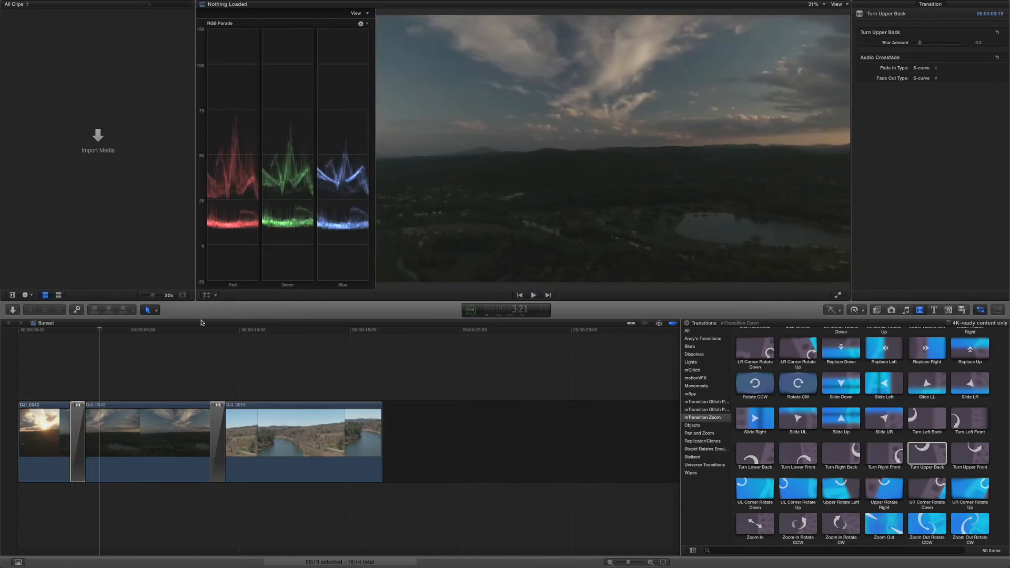
click(534, 295)
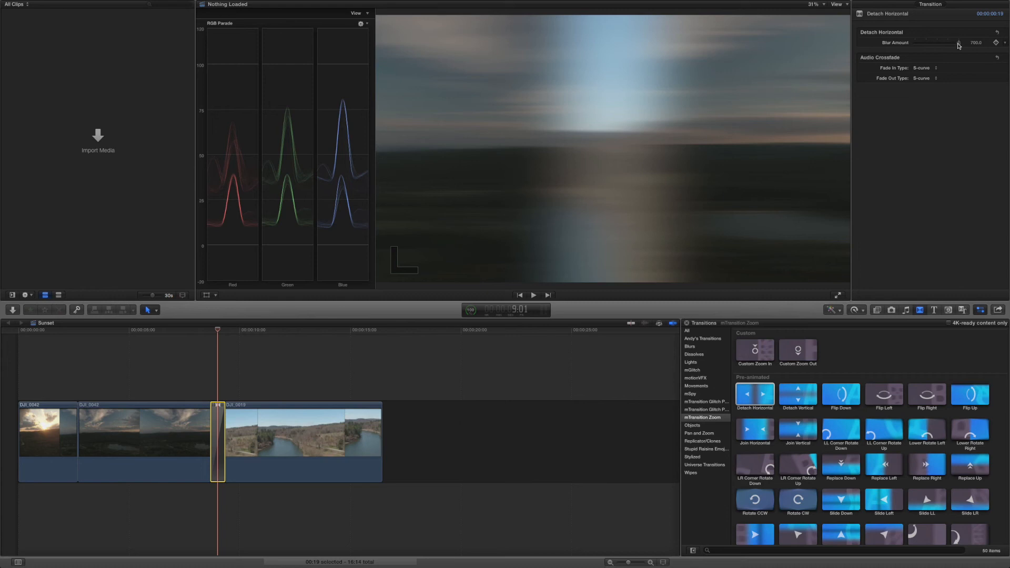
- Drop the Detach Horizontal blur to none, raise it high again and commit the value
drag(957, 42, 928, 42)
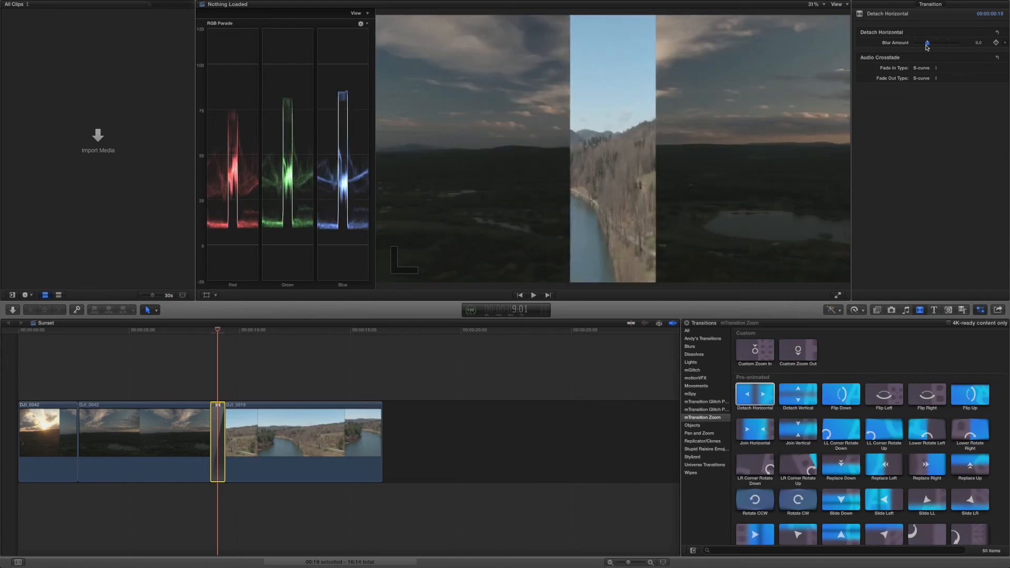
drag(927, 42, 972, 42)
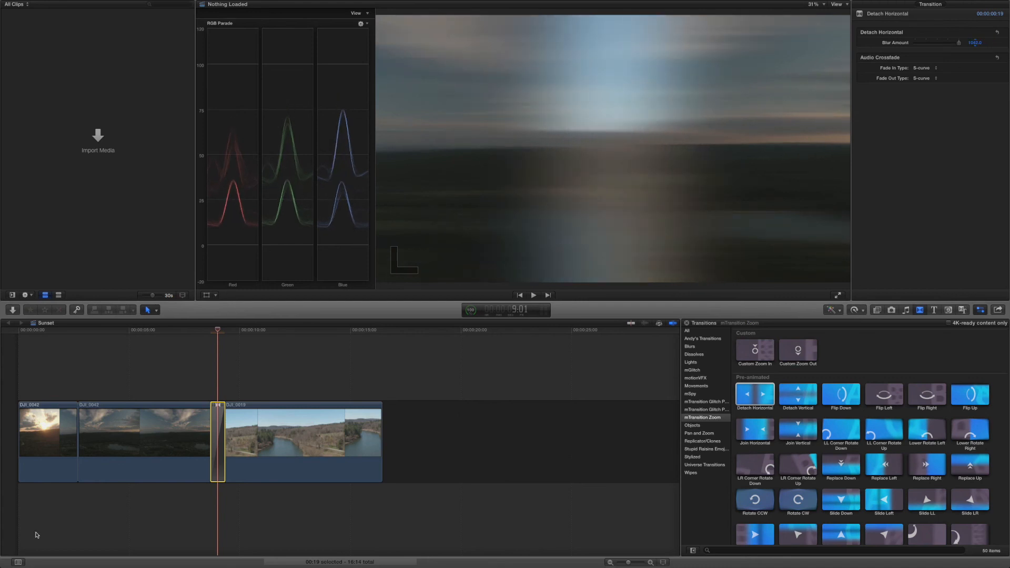
click(191, 329)
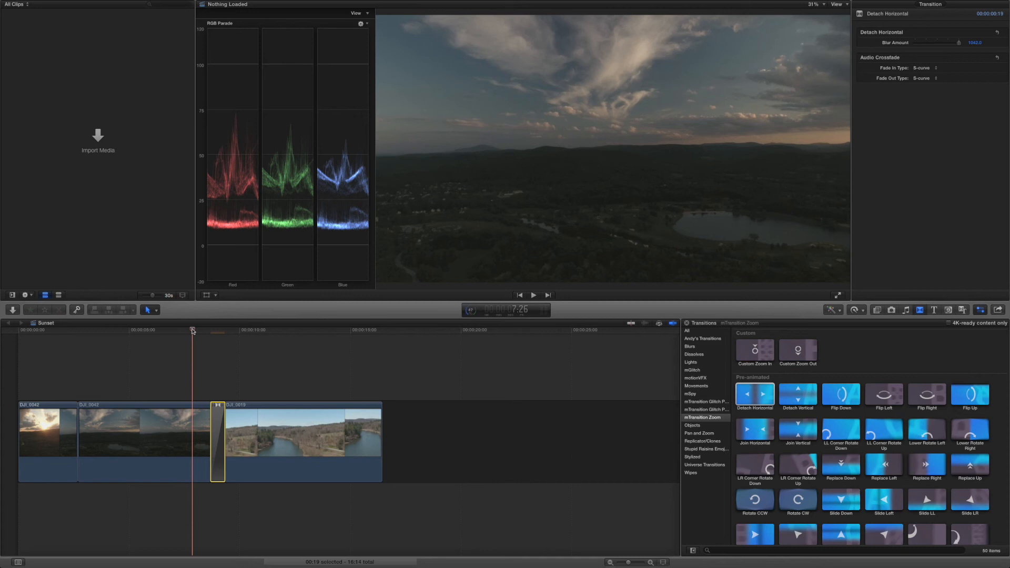